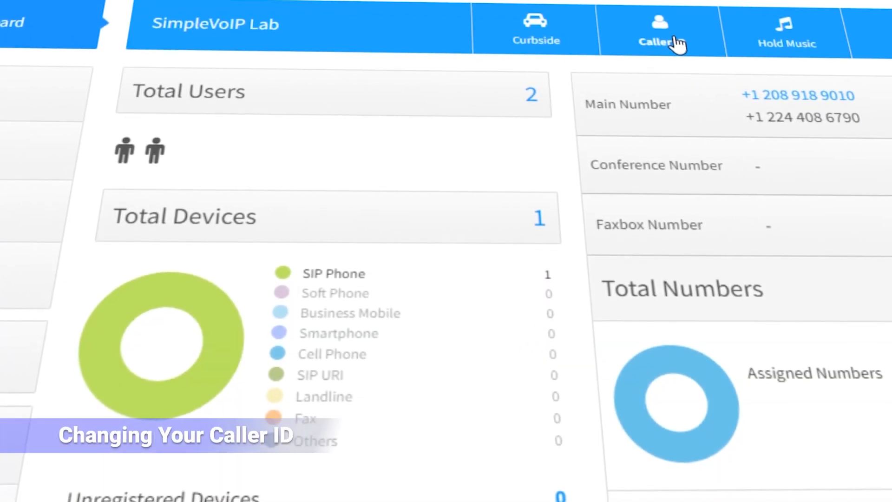
{"action": "left_click", "coordinate": [662, 28]}
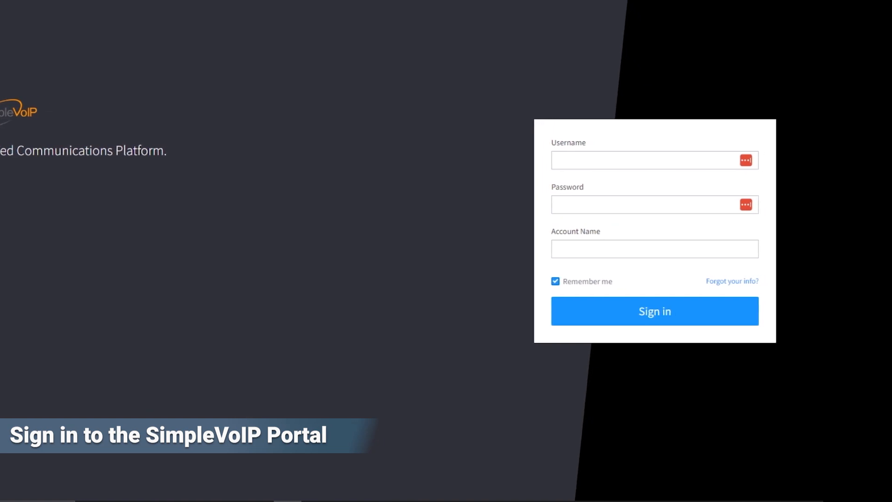
{"action": "left_click", "coordinate": [655, 311]}
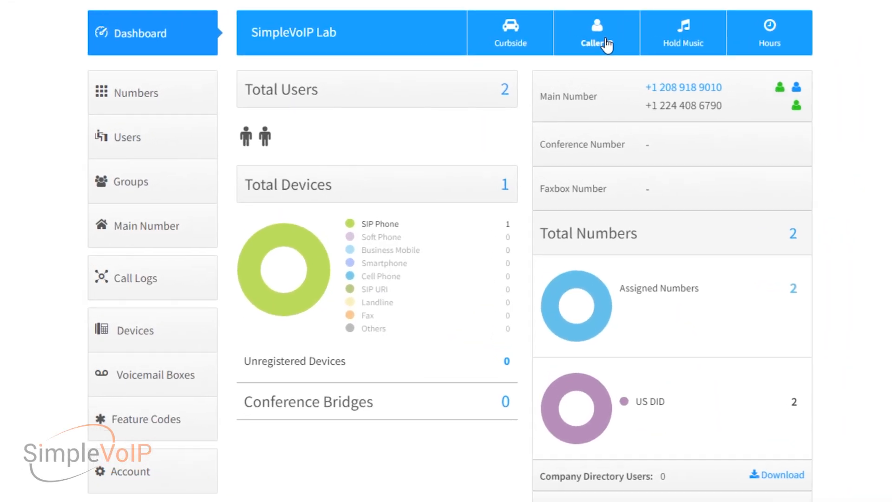
{"action": "left_click", "coordinate": [597, 32]}
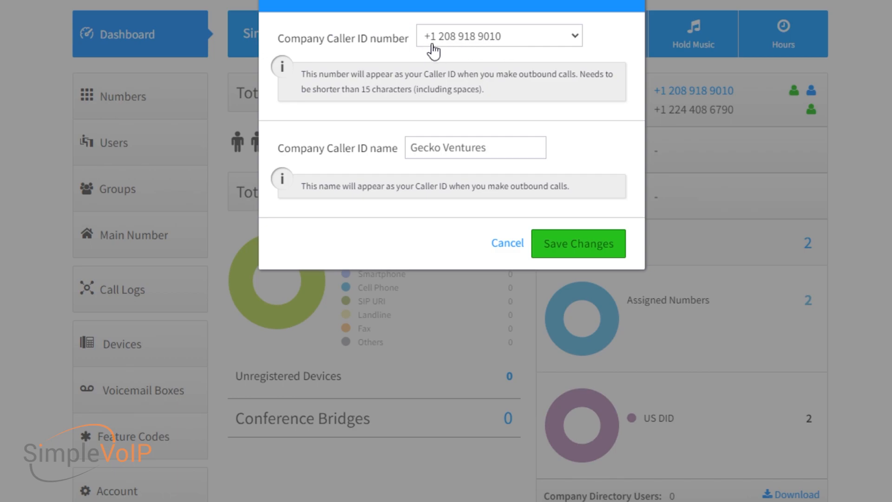
{"action": "left_click", "coordinate": [498, 36]}
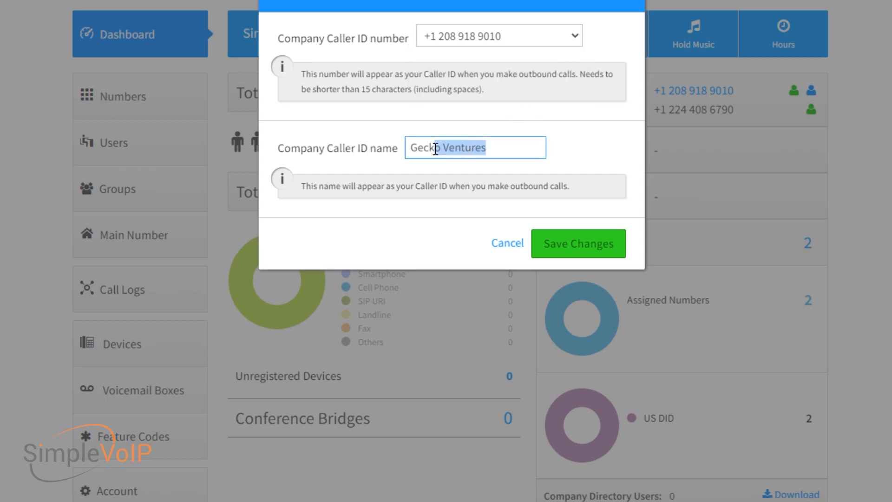
Type 'SimpleVoIP' as the company caller ID name, replacing Gecko Ventures.
{"action": "type", "text": "S"}
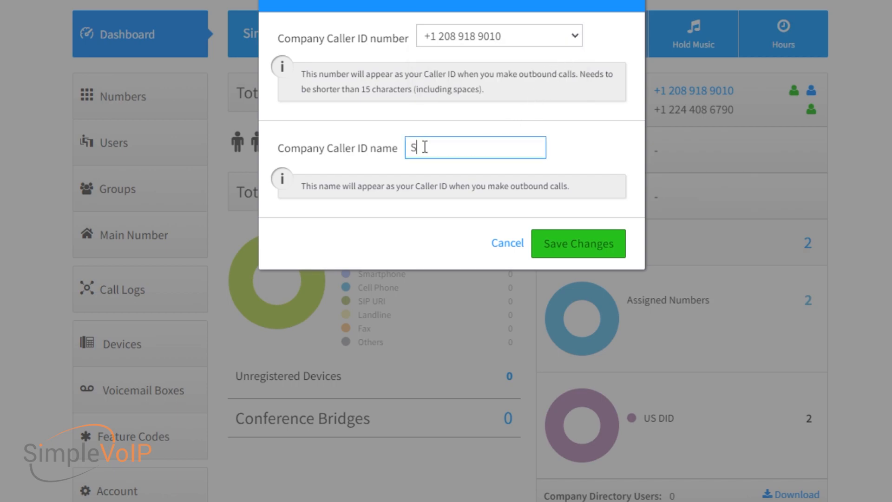
{"action": "type", "text": "impleVoIP"}
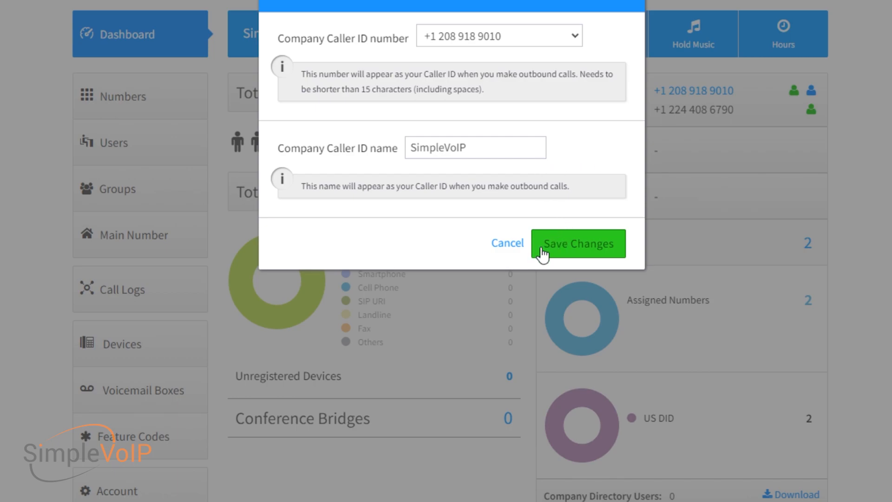
{"action": "mouse_move", "coordinate": [652, 257]}
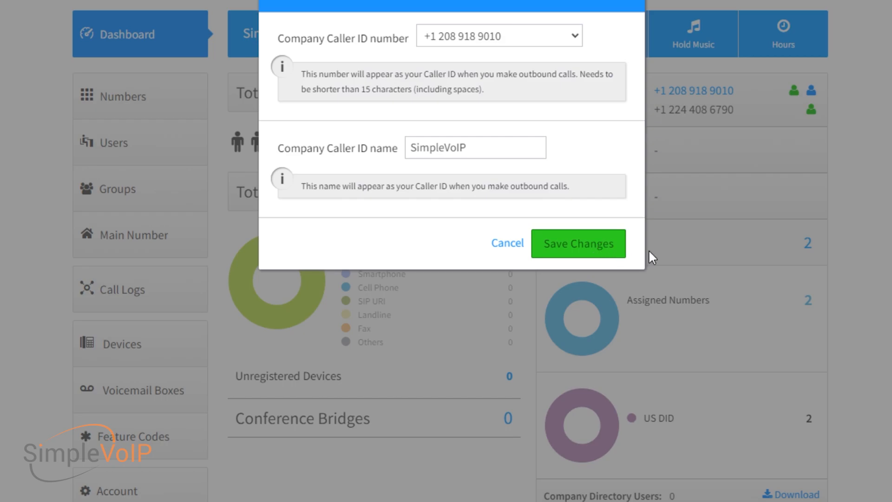